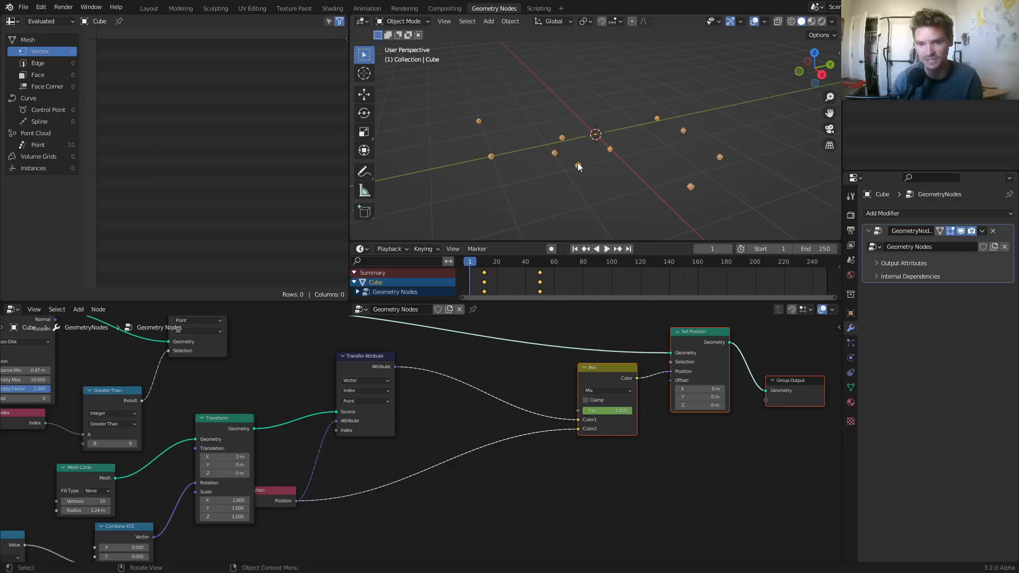
Preview the finished points-to-circle animation, then start a new General file
{"action": "left_click", "coordinate": [605, 248]}
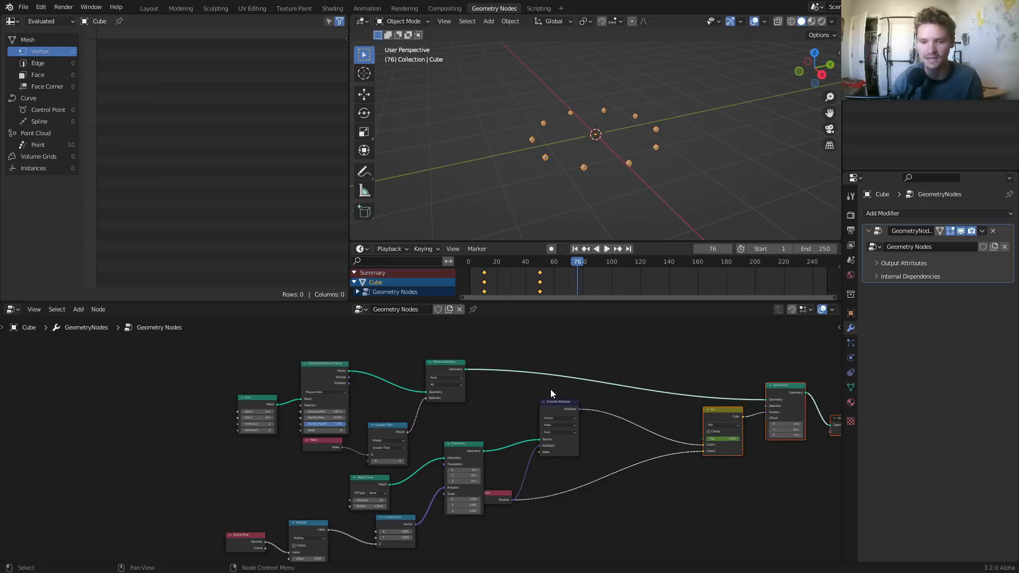
{"action": "left_click", "coordinate": [148, 8]}
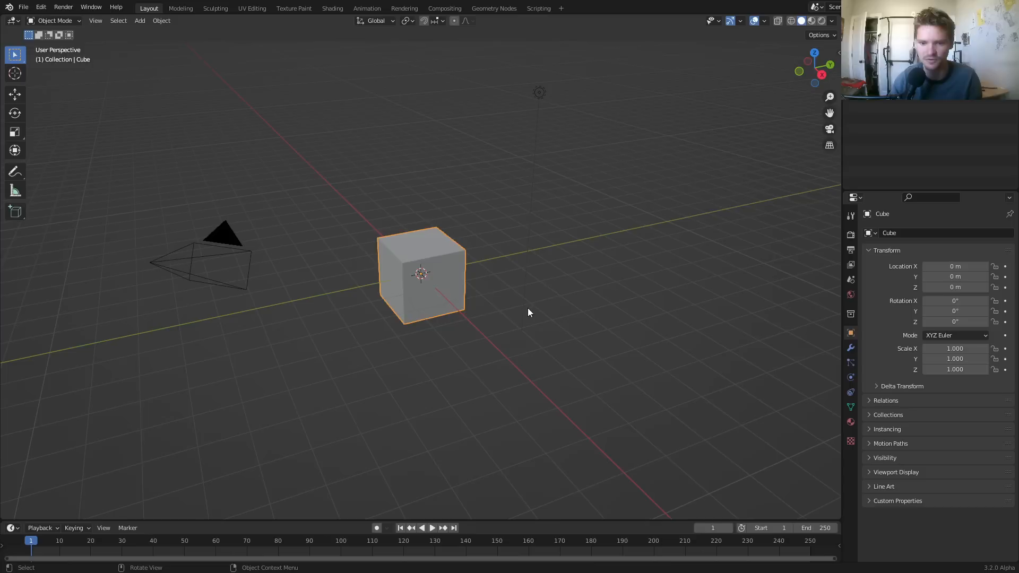
Switch to the Geometry Nodes workspace and add a new node tree to the cube
{"action": "left_click", "coordinate": [492, 8]}
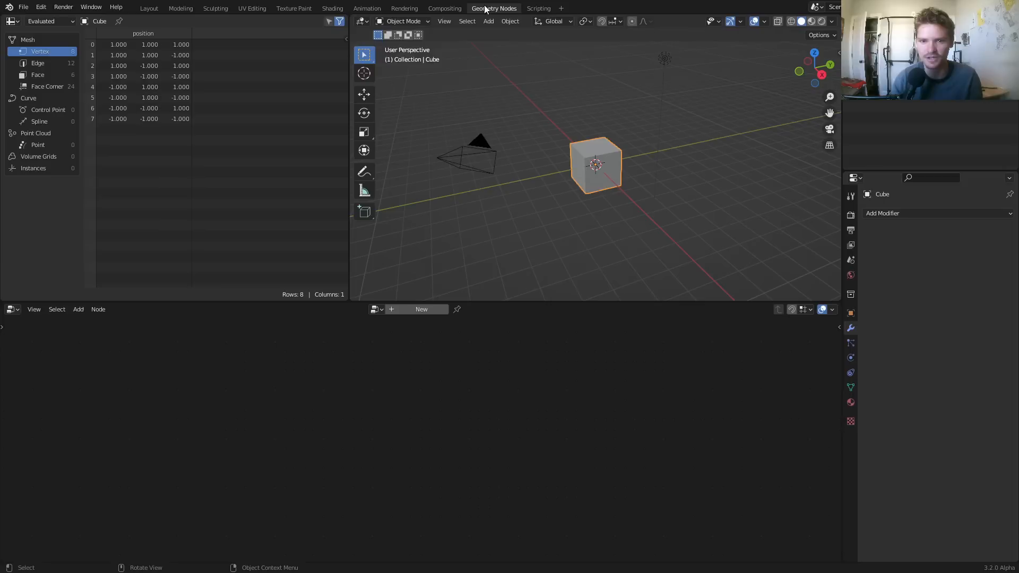
{"action": "left_click", "coordinate": [421, 309]}
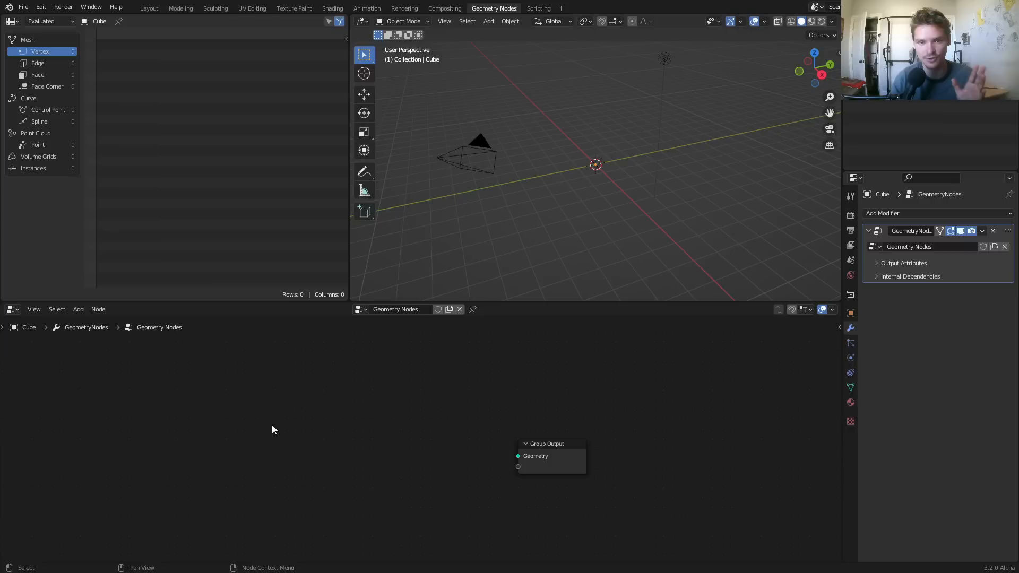
{"action": "left_click_drag", "start_coordinate": [548, 443], "coordinate": [608, 446]}
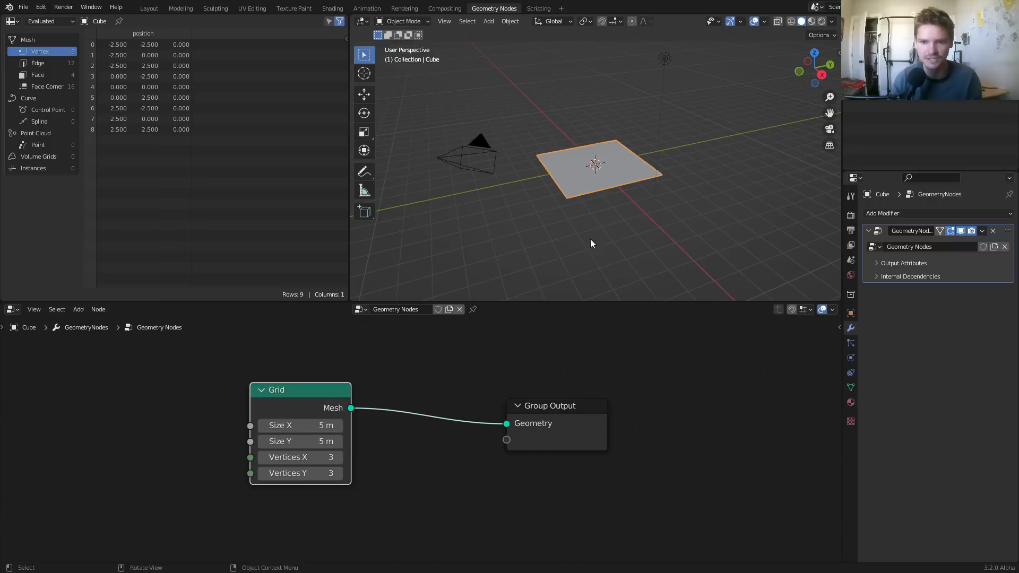
Connect the Grid's Mesh output to the Group Output Geometry socket
{"action": "left_click_drag", "start_coordinate": [300, 390], "coordinate": [165, 403]}
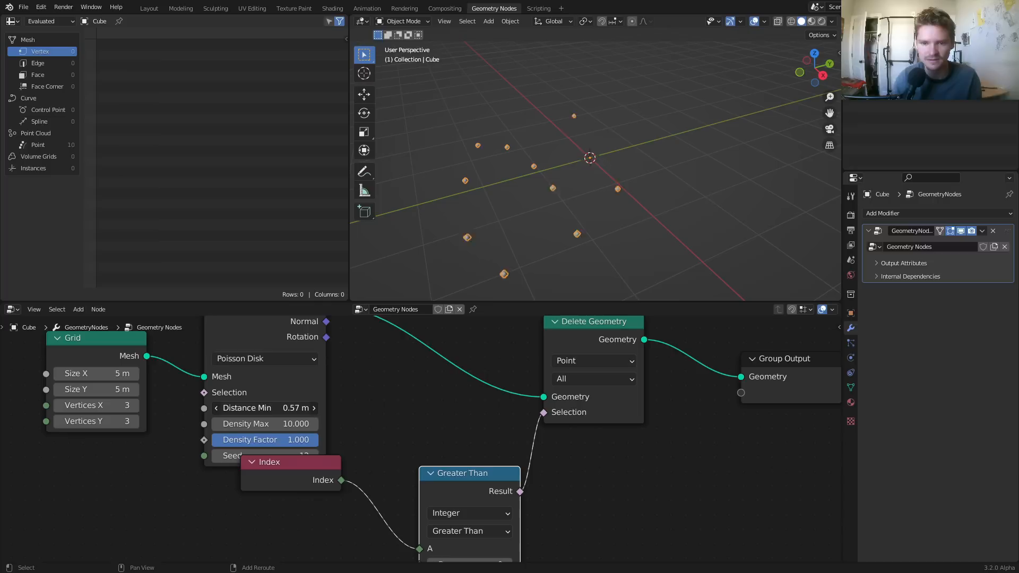
Wire the Index-based Greater Than compare into Delete Geometry's Selection, leaving 10 points
{"action": "left_click_drag", "start_coordinate": [263, 407], "coordinate": [292, 407]}
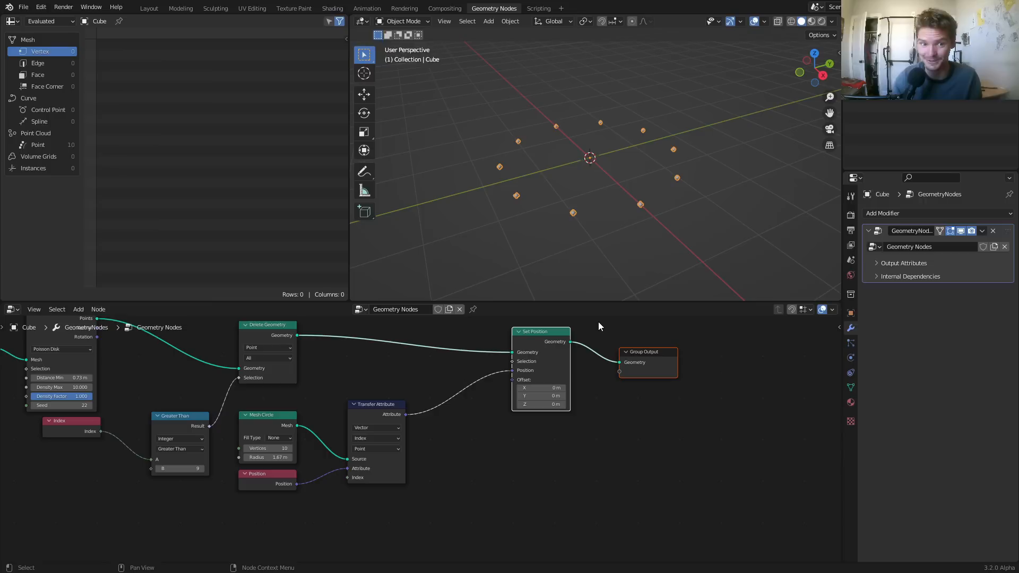
Connect the Transfer Attribute output to Set Position's Position input
{"action": "left_click_drag", "start_coordinate": [540, 331], "coordinate": [674, 350]}
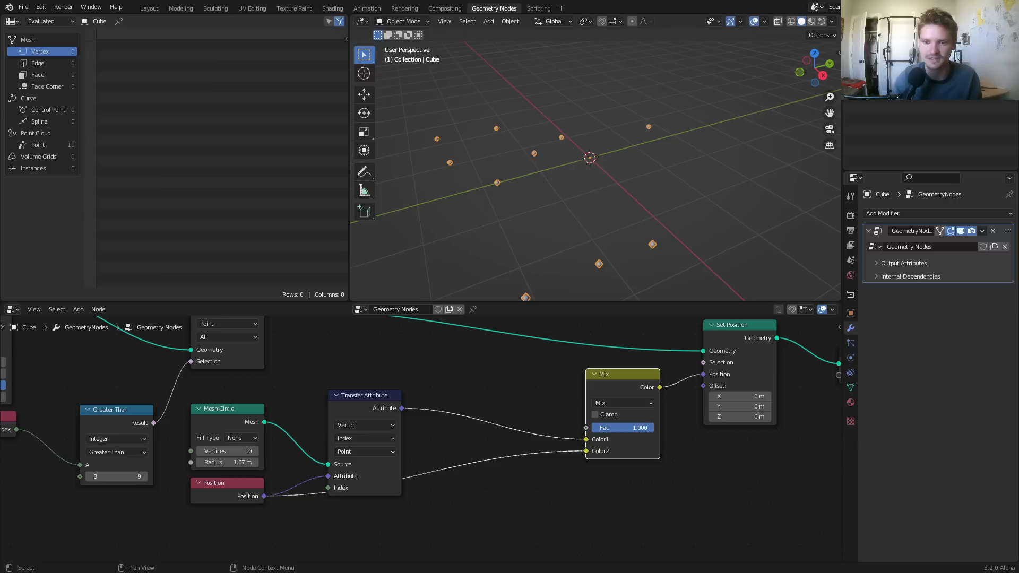
Adjust the Mix node's Fac to blend circle and original positions
{"action": "left_click", "coordinate": [621, 427]}
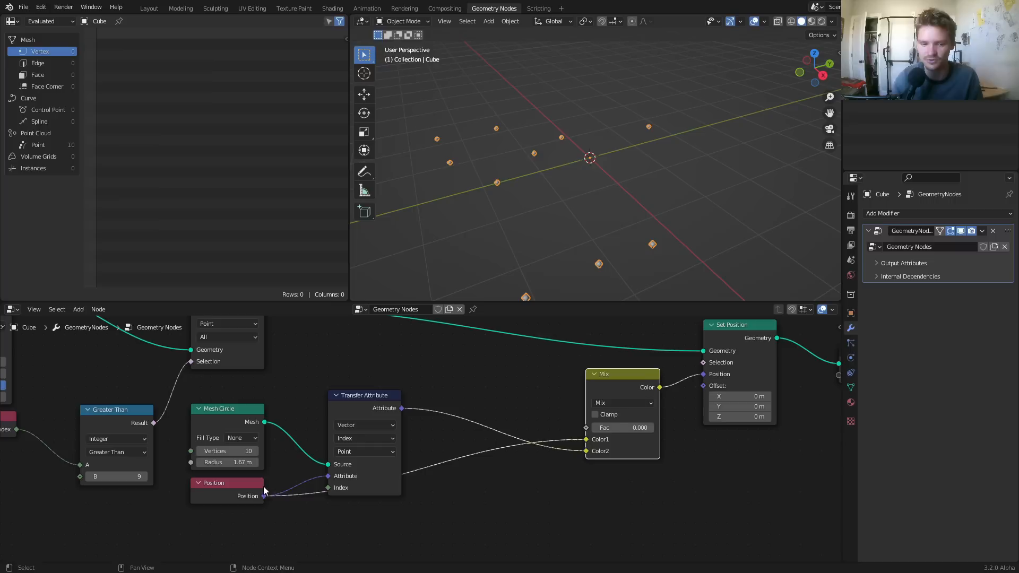
{"action": "left_click_drag", "start_coordinate": [621, 428], "coordinate": [636, 428]}
{"action": "type", "text": "combine"}
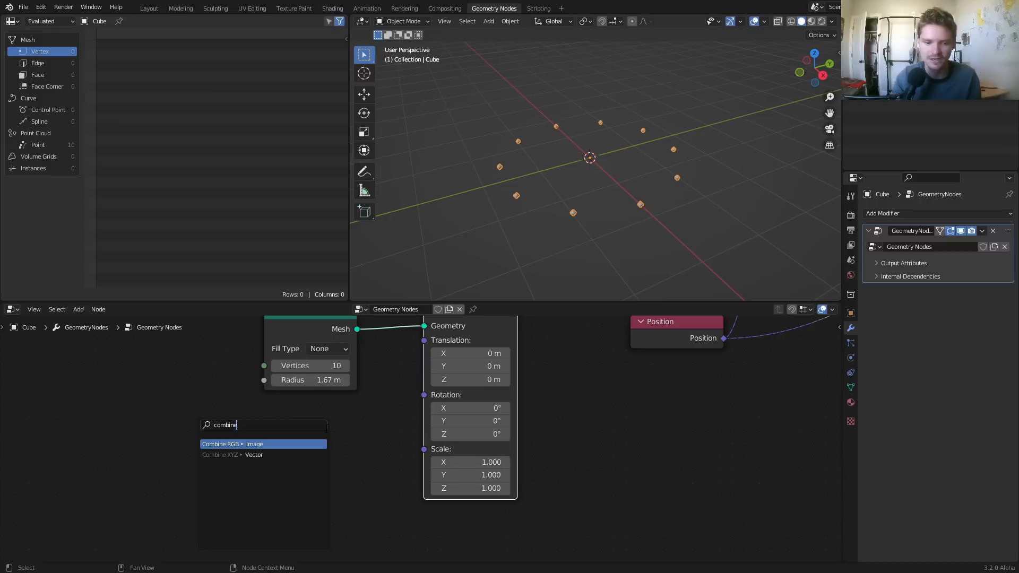
Add a Combine XYZ node from the 'combine' search results
{"action": "left_click", "coordinate": [255, 455]}
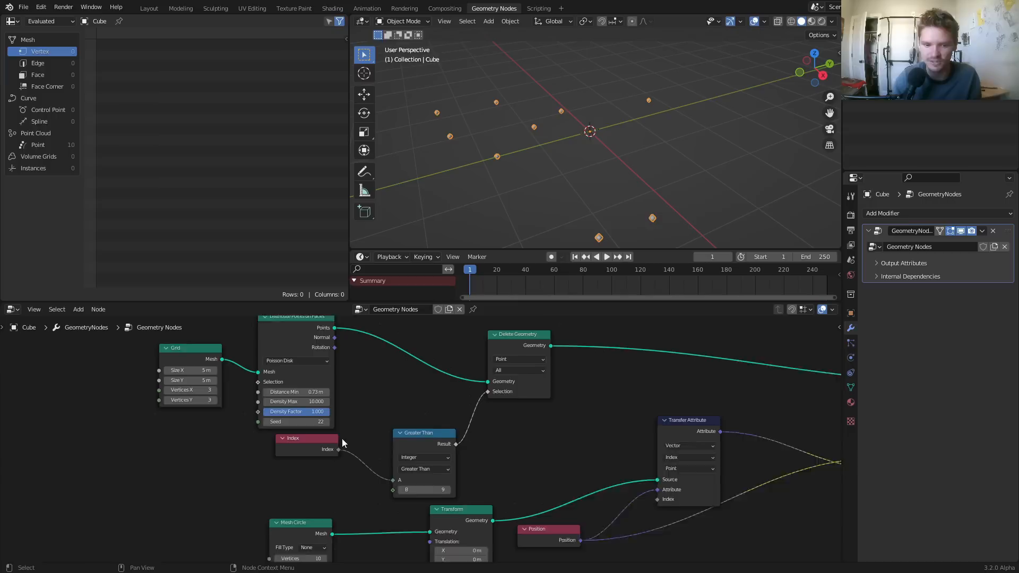
Play the animation so the ten points move toward the ring
{"action": "left_click", "coordinate": [605, 256]}
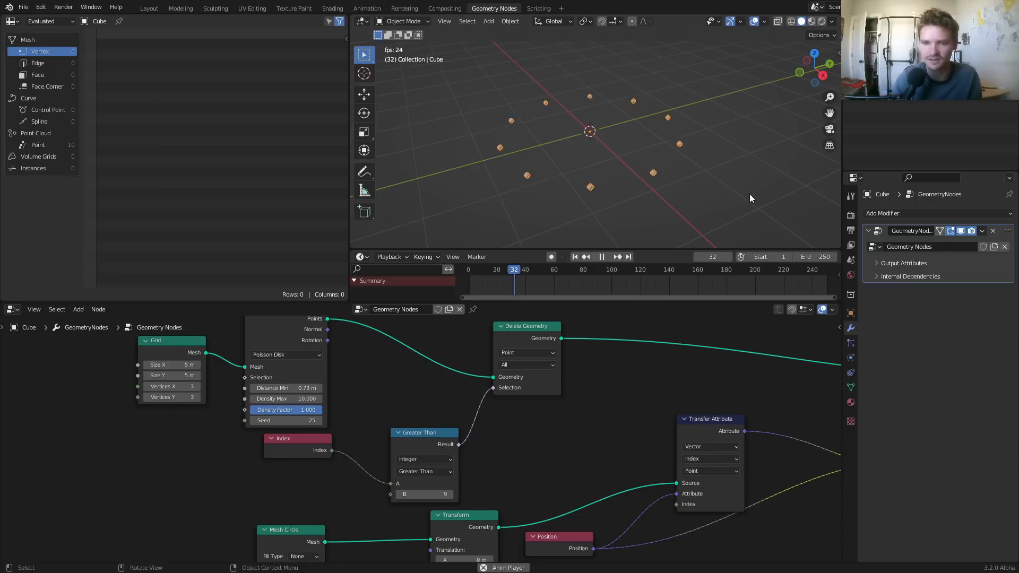